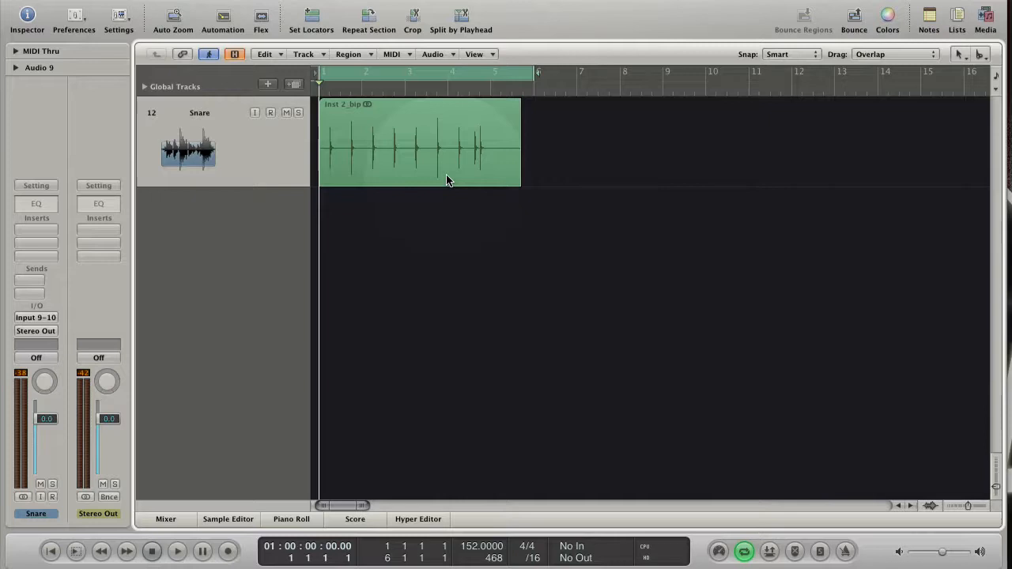
- Select the 'Inst 2_bip' audio region on the Snare track
left_click(227, 519)
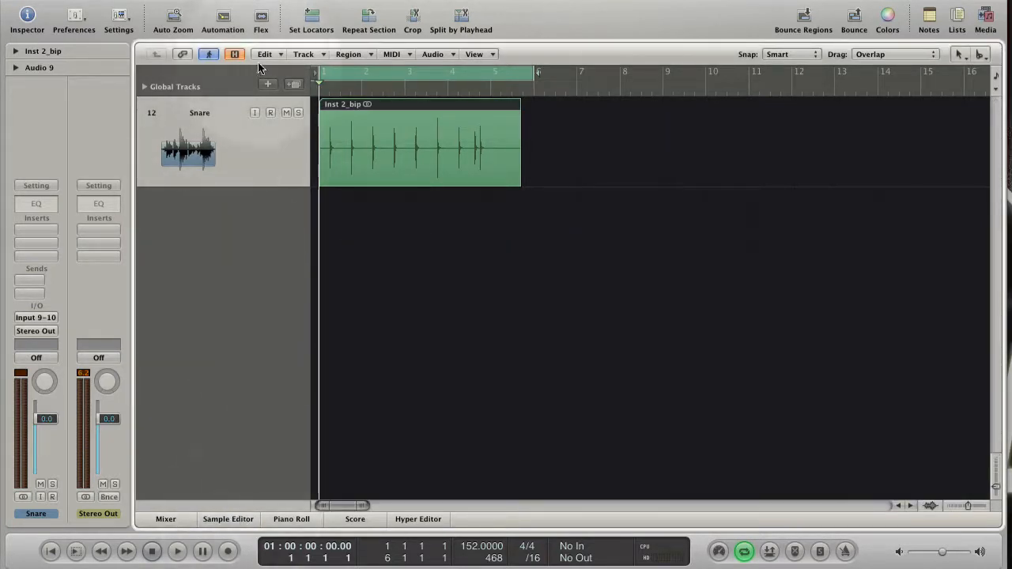
- Run Drum Replacement/Doubling on the snare and view the 'Snare +' trigger notes in the Piano Roll
left_click(303, 54)
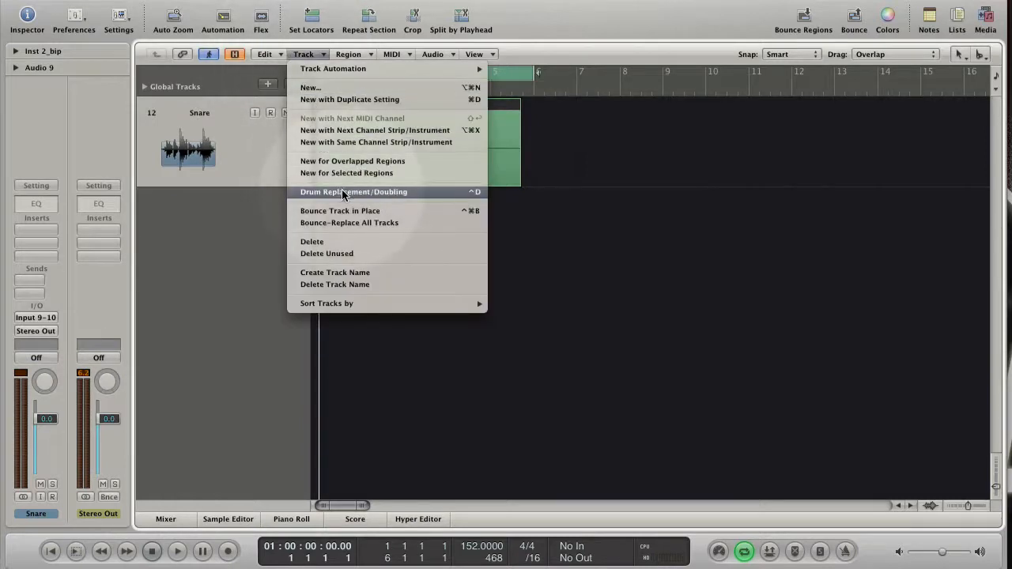
left_click(353, 191)
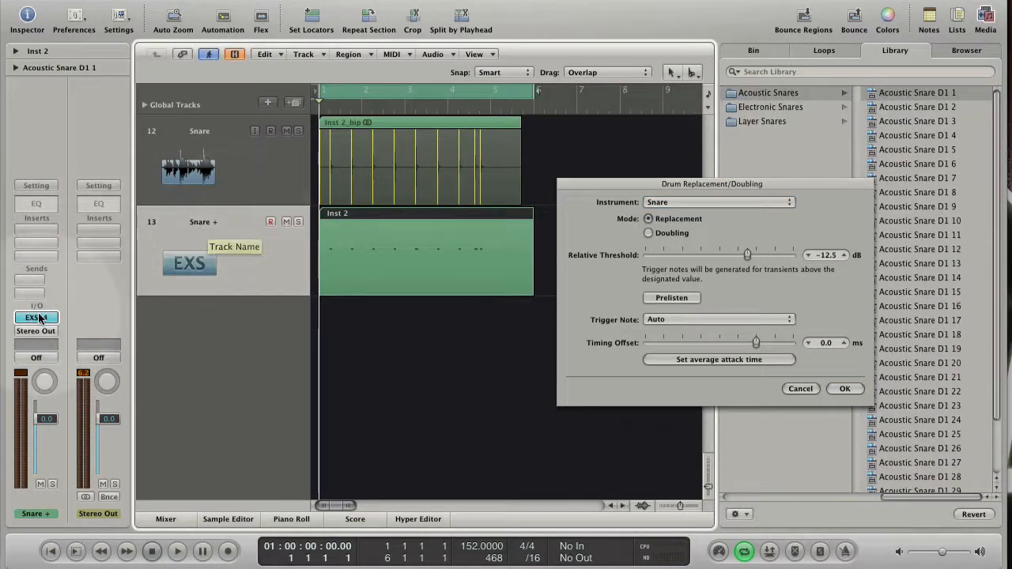
mouse_move(35, 317)
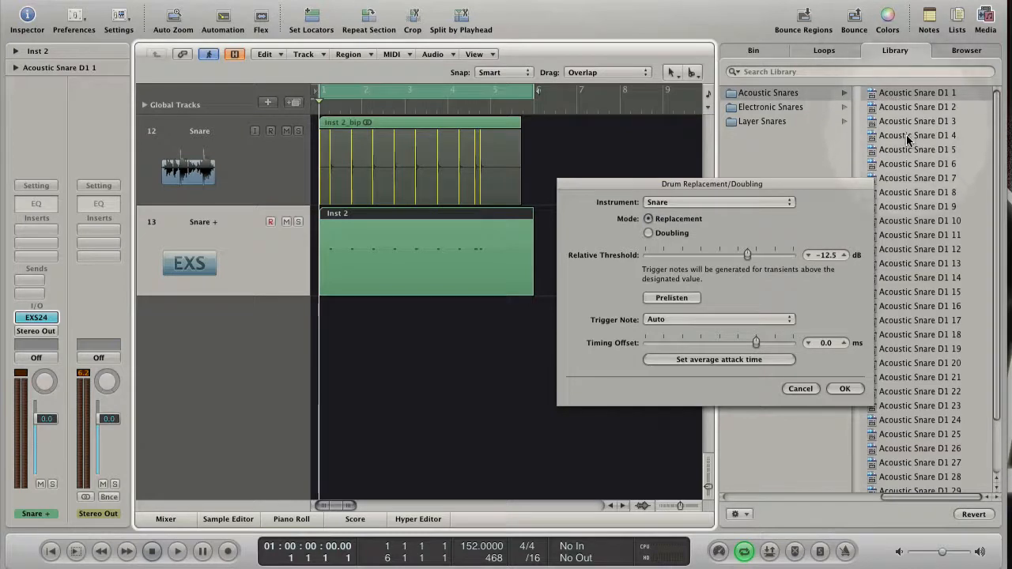
mouse_move(897, 160)
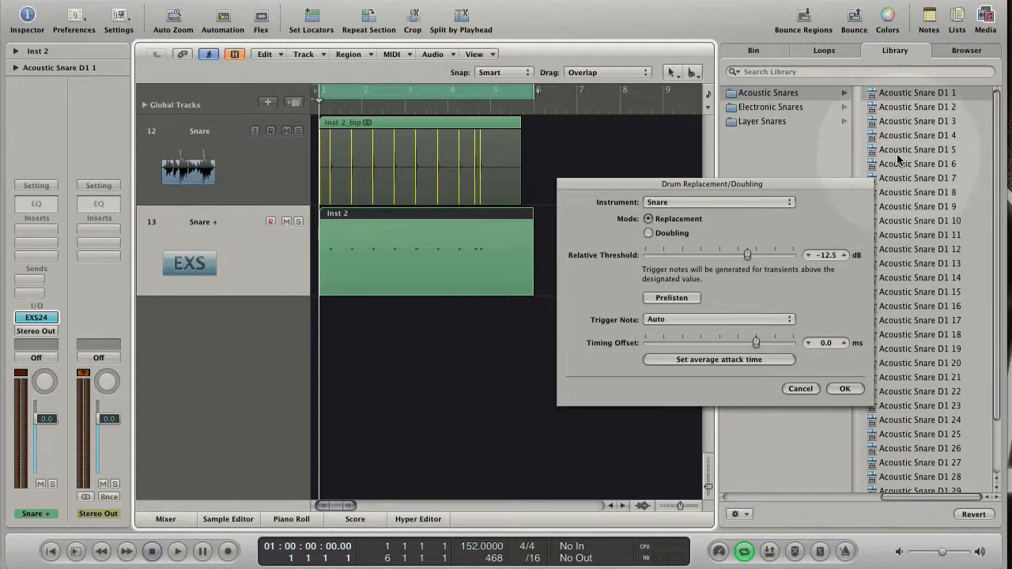
mouse_move(565, 142)
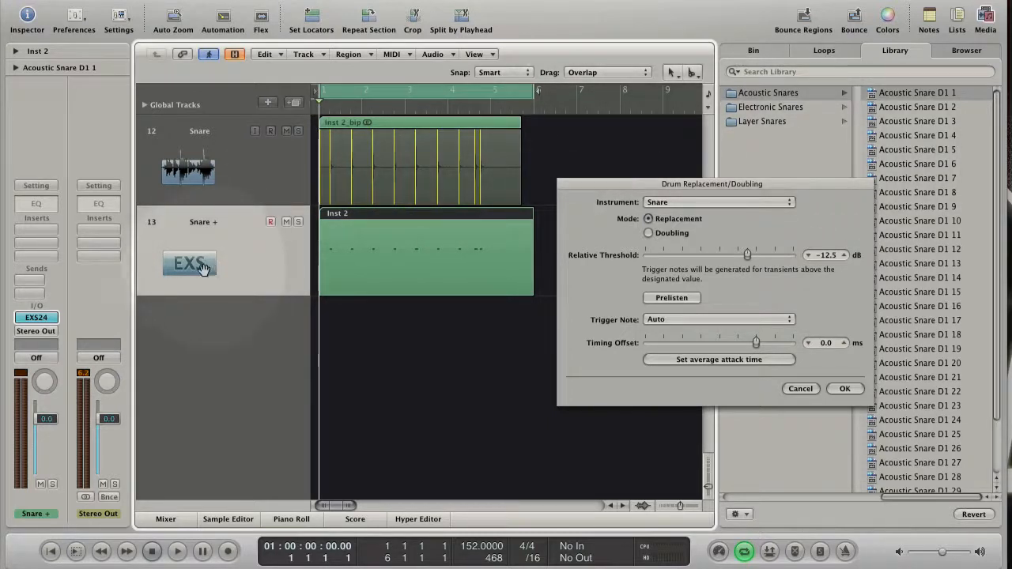
left_click(291, 520)
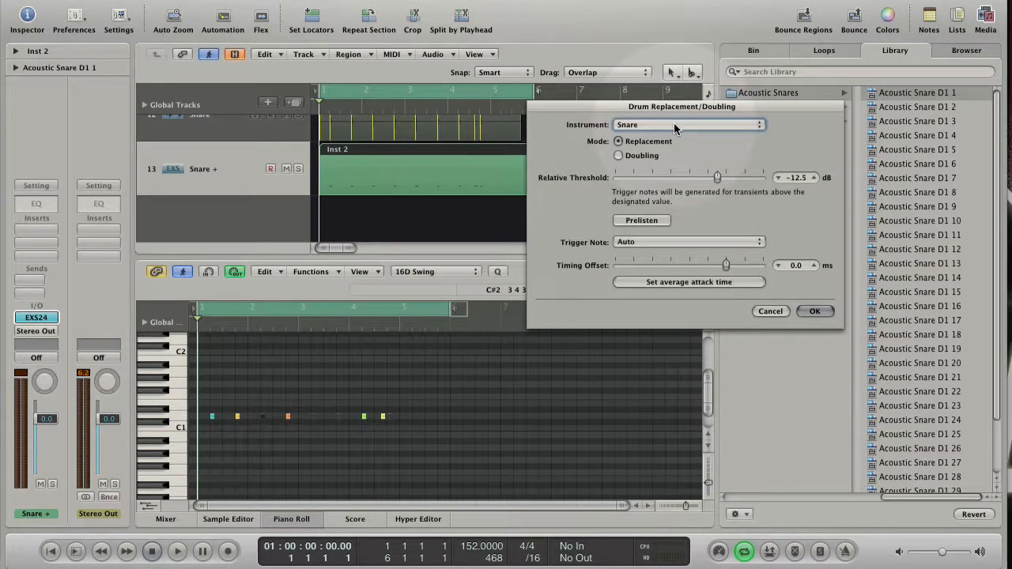
- Try Kick, Snare and Tom as the replacement instrument, ending on 'other' with trigger C3
left_click_drag(682, 106, 548, 86)
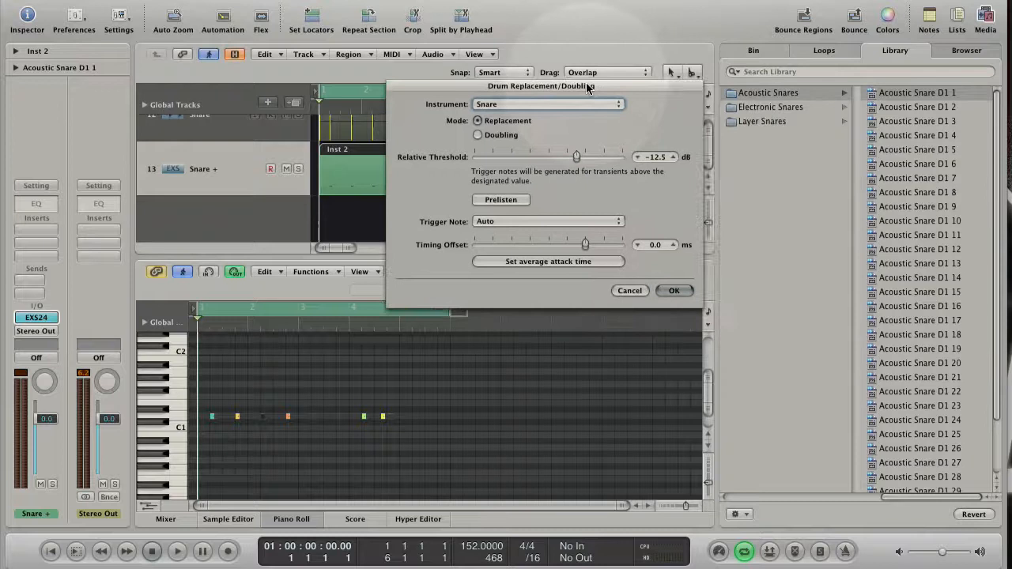
left_click(546, 104)
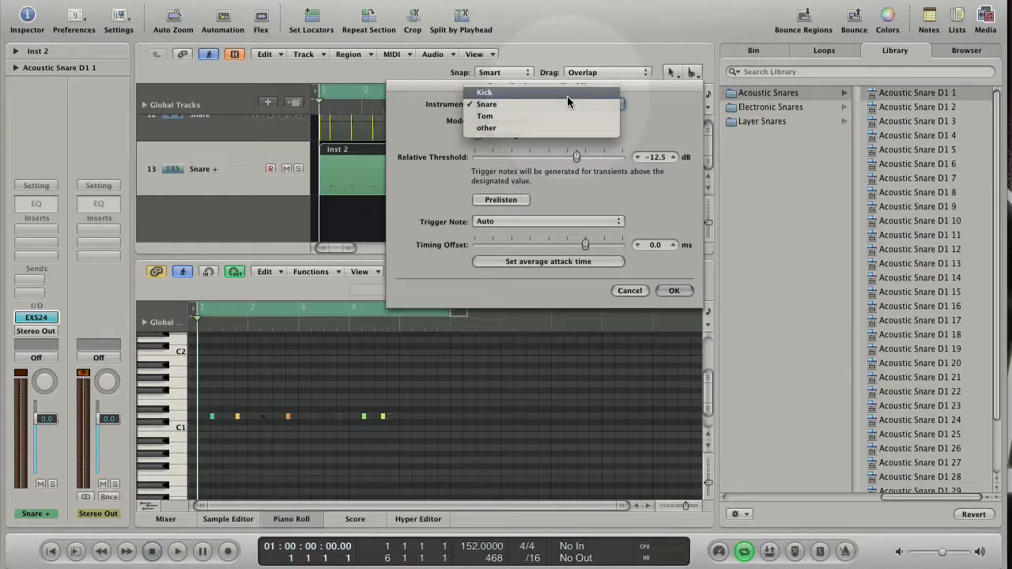
left_click(485, 92)
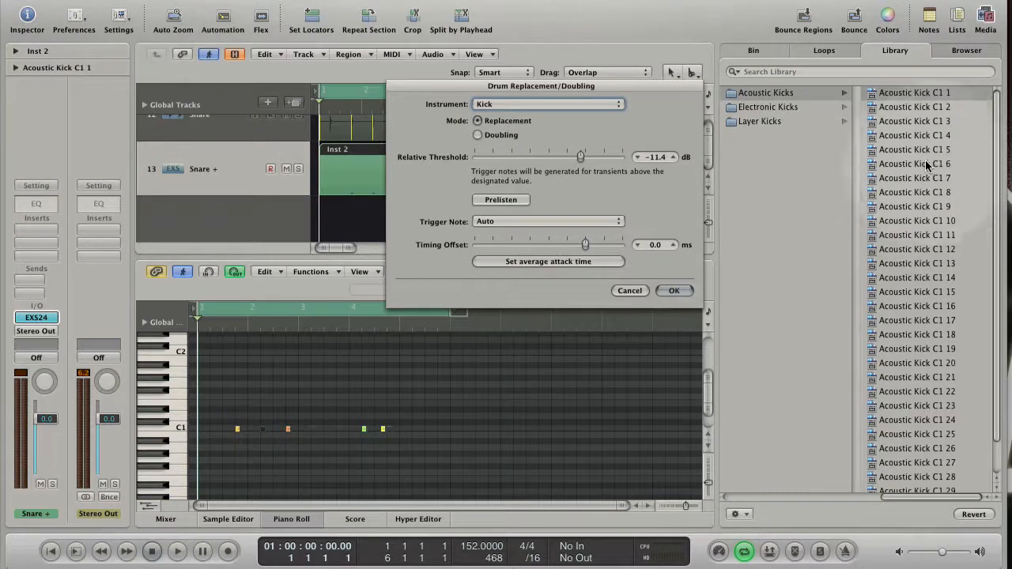
left_click(548, 103)
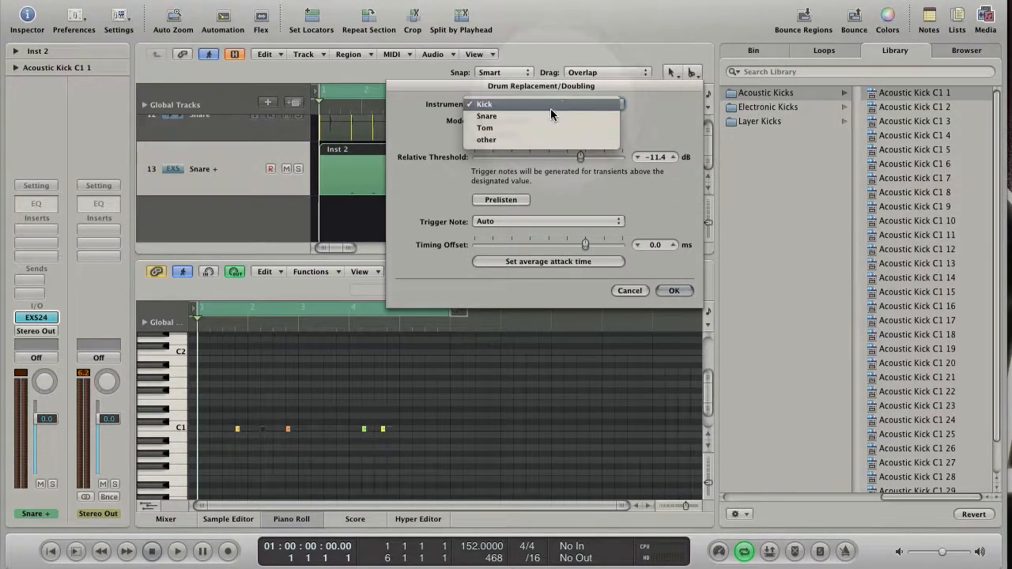
left_click(486, 115)
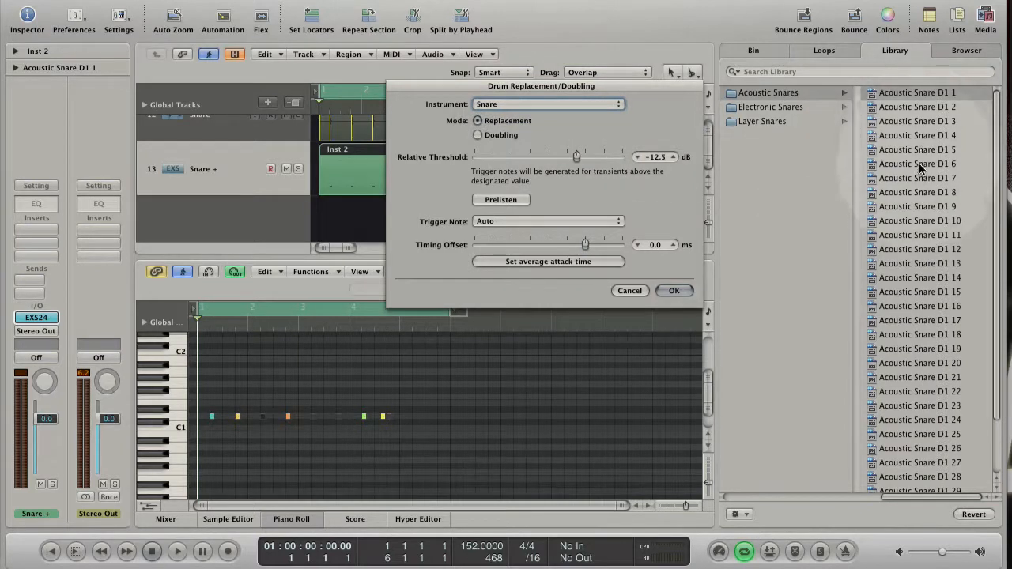
left_click(547, 103)
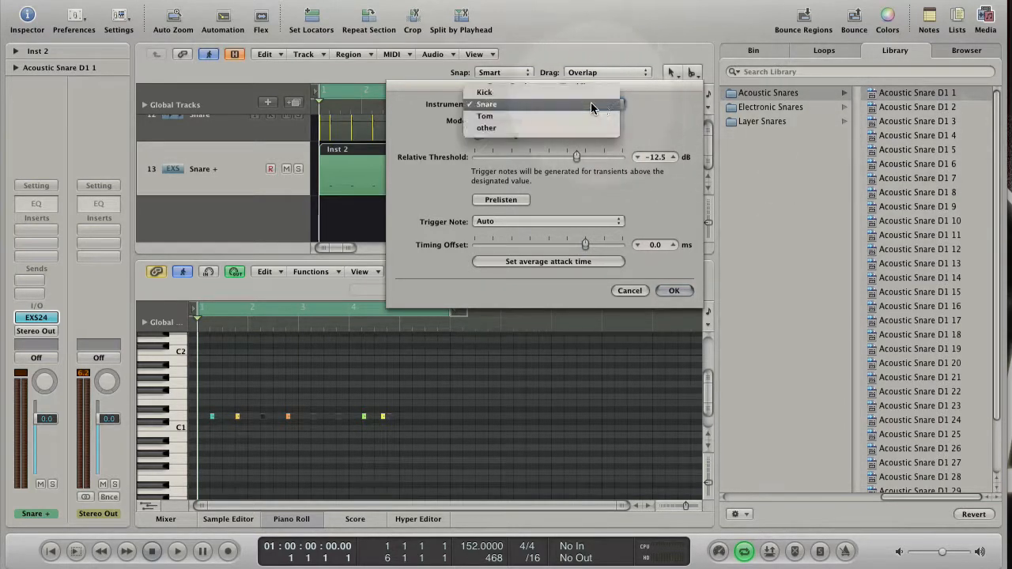
left_click(485, 116)
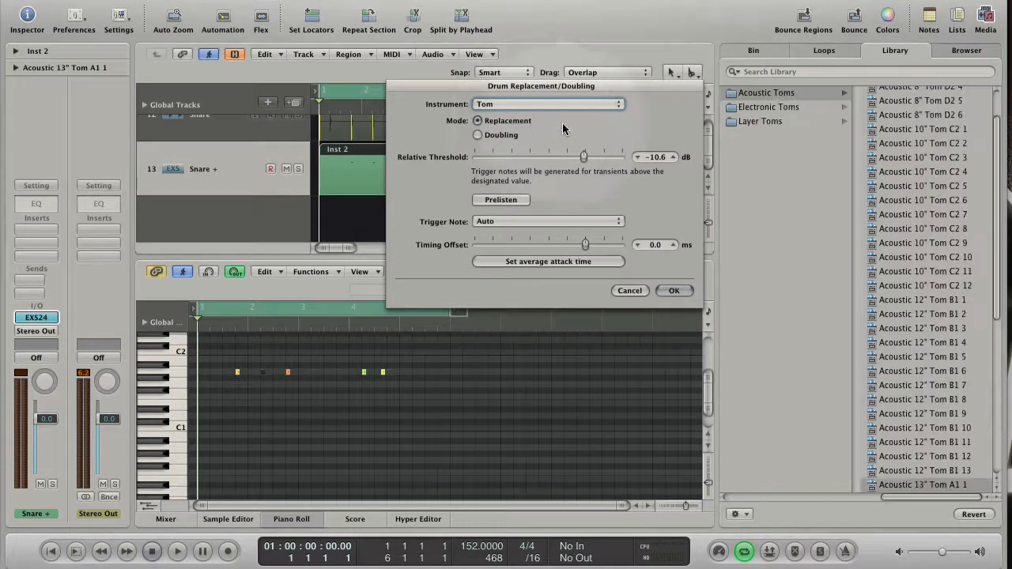
mouse_move(682, 111)
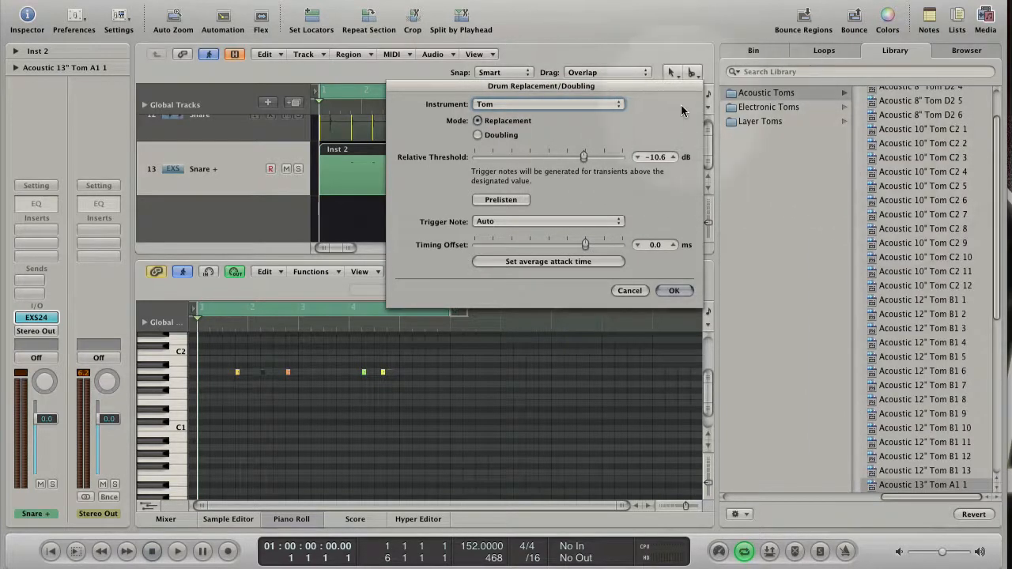
left_click(547, 103)
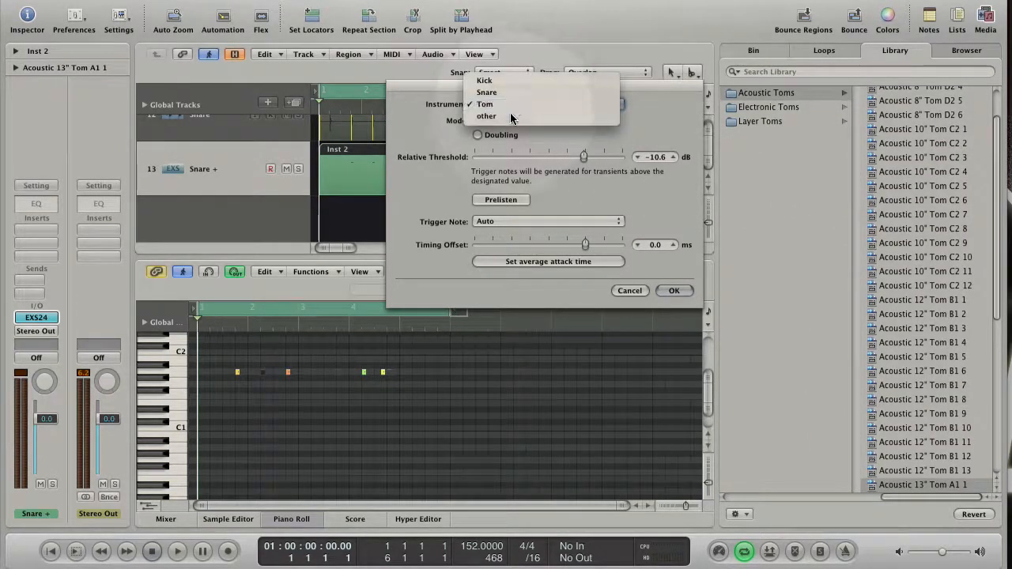
left_click(486, 116)
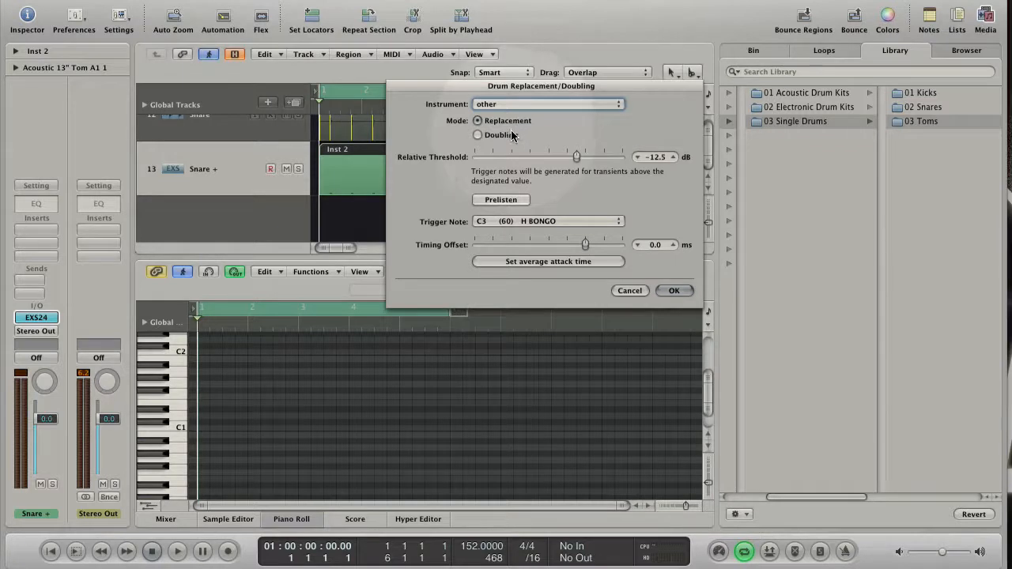
- Set the replacement instrument back to Snare with an Auto trigger note
left_click(546, 103)
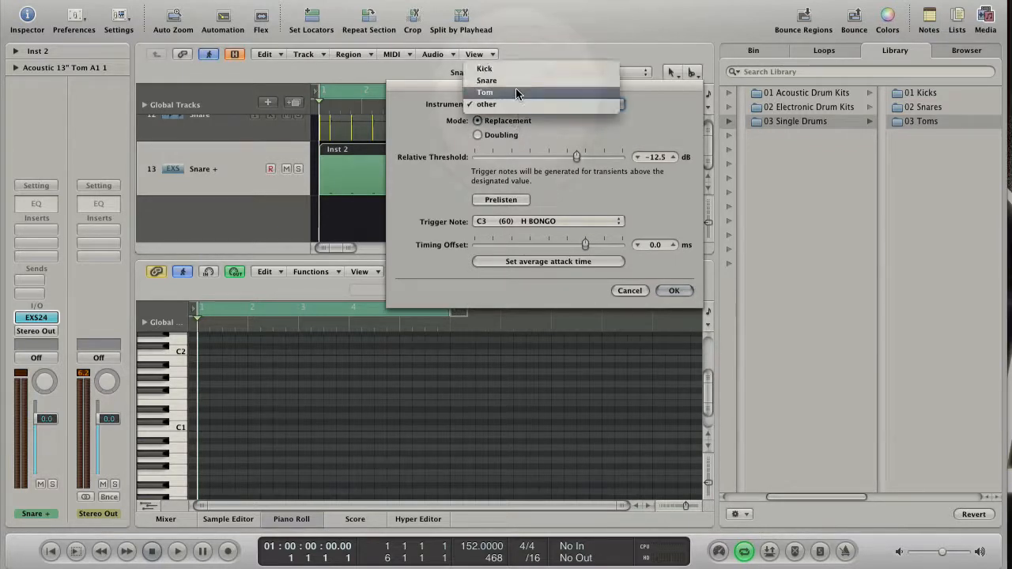
left_click(487, 80)
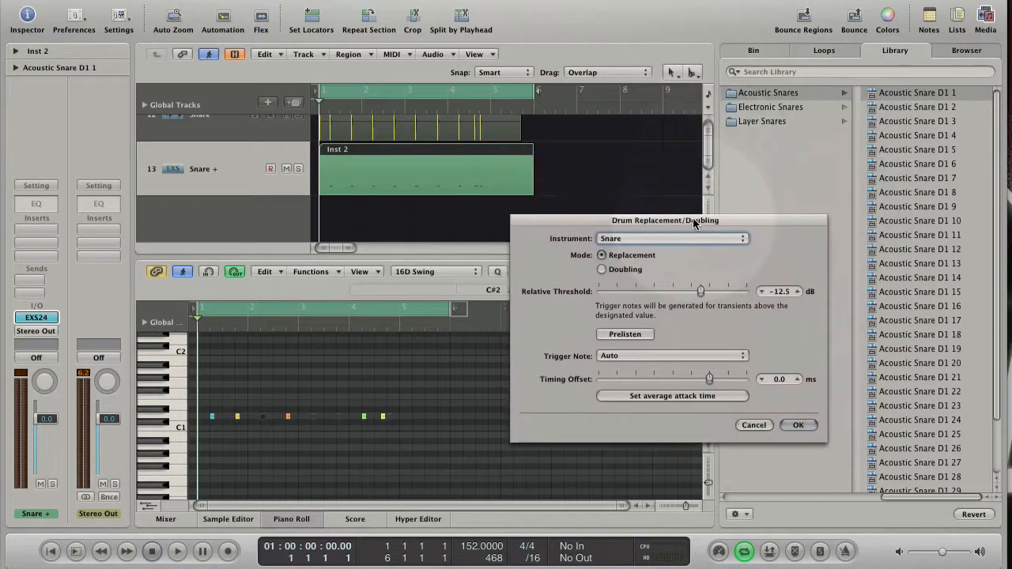
- Sweep the relative threshold between -40 and 0 dB, settling at -25.3 dB
left_click_drag(665, 221, 657, 235)
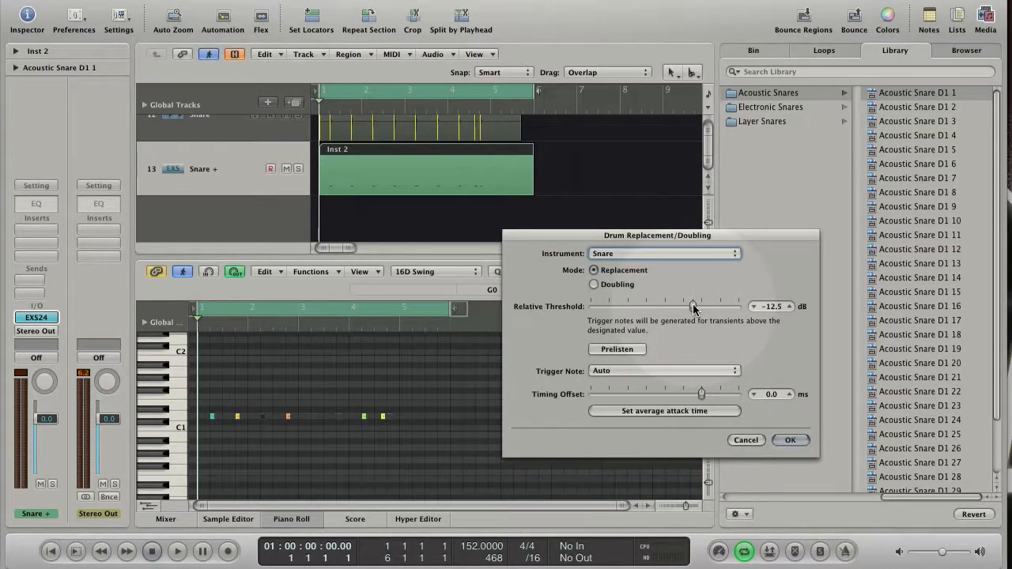
left_click_drag(692, 306, 591, 306)
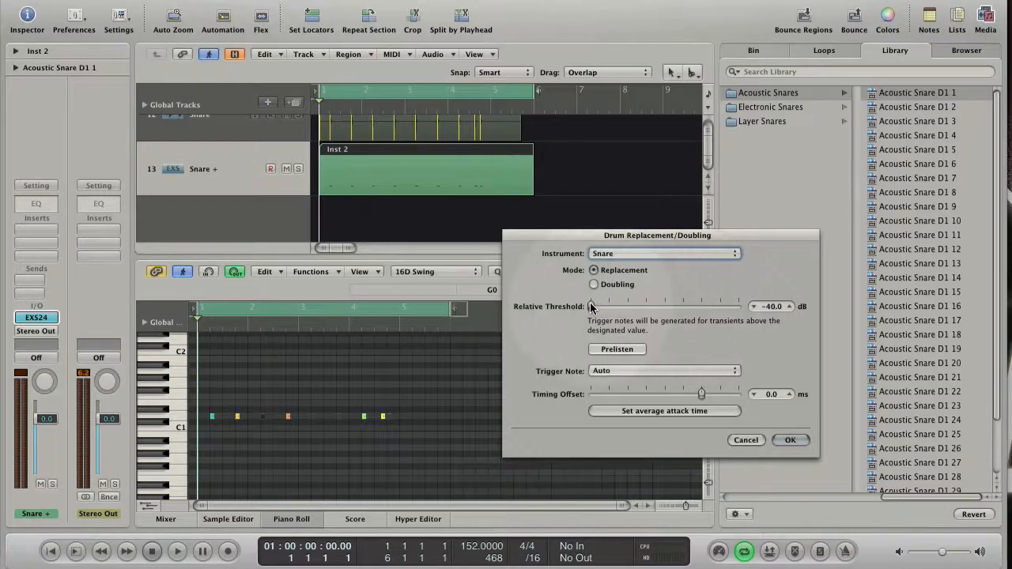
left_click_drag(591, 301, 691, 301)
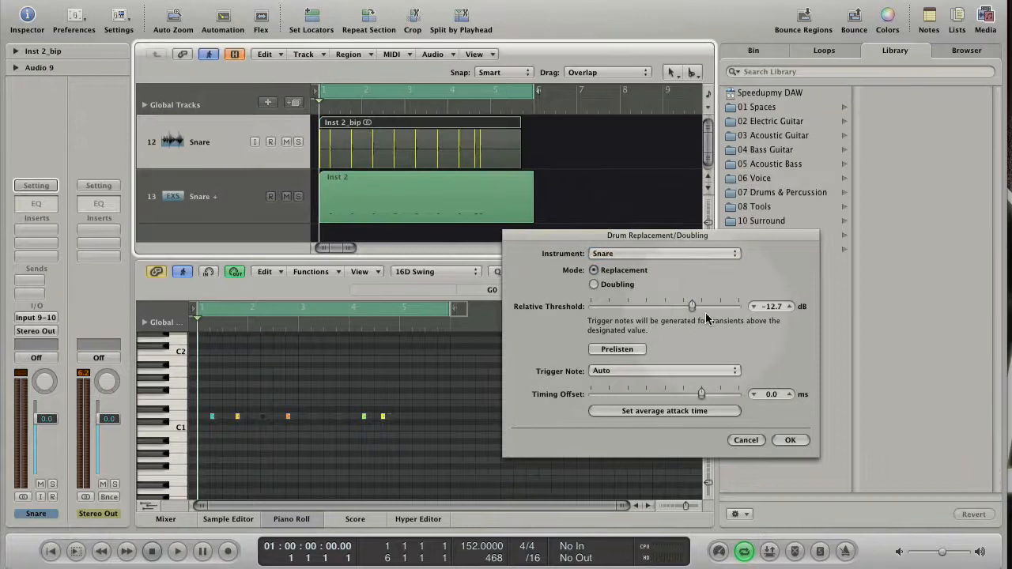
left_click_drag(691, 306, 676, 306)
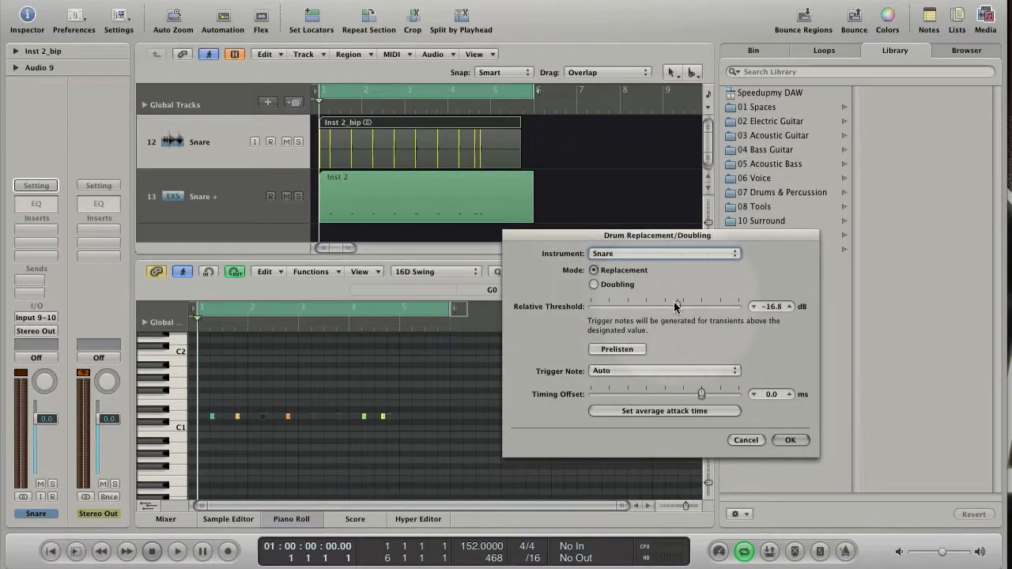
left_click_drag(676, 306, 700, 306)
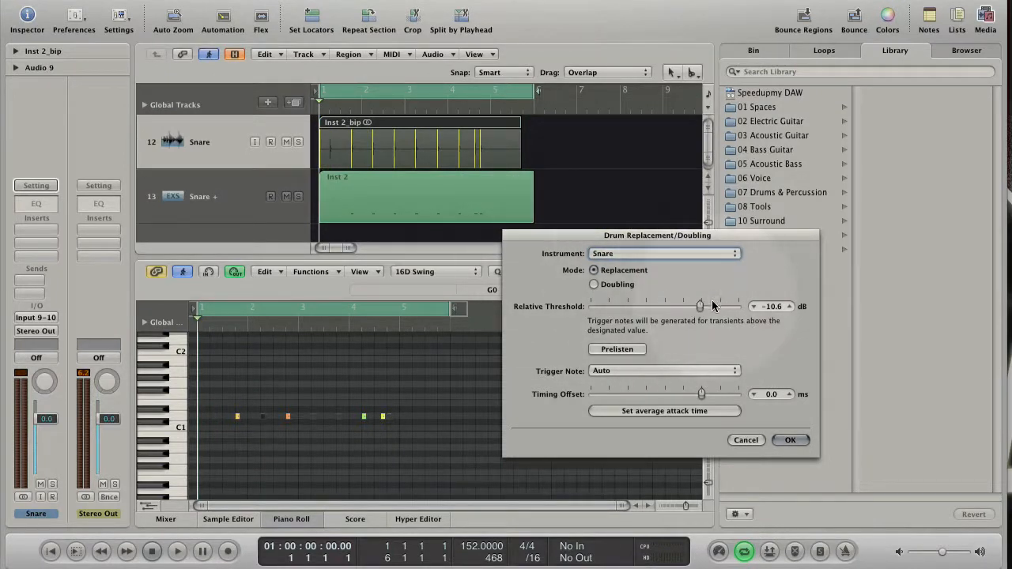
left_click_drag(699, 306, 740, 306)
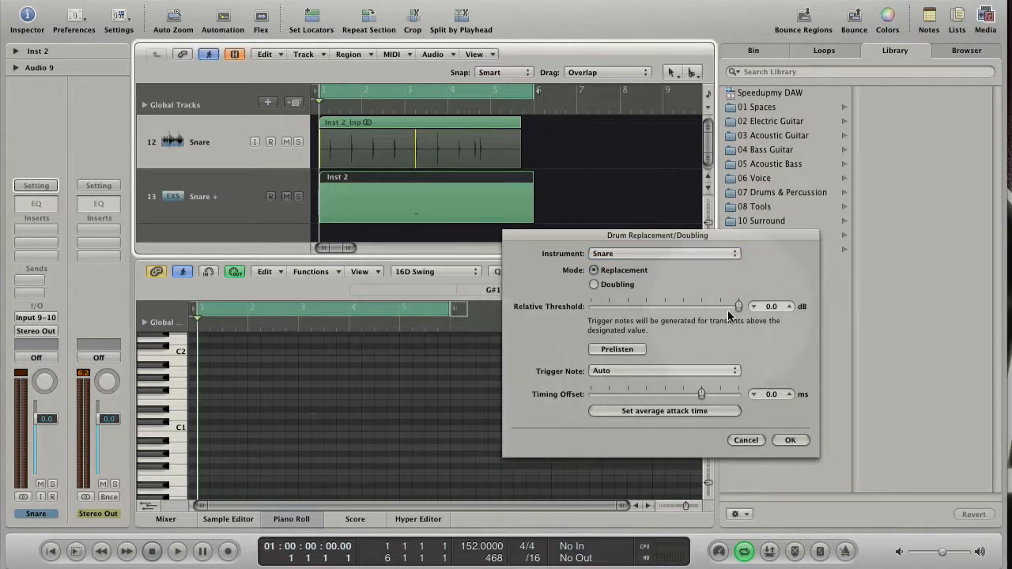
left_click_drag(737, 306, 651, 306)
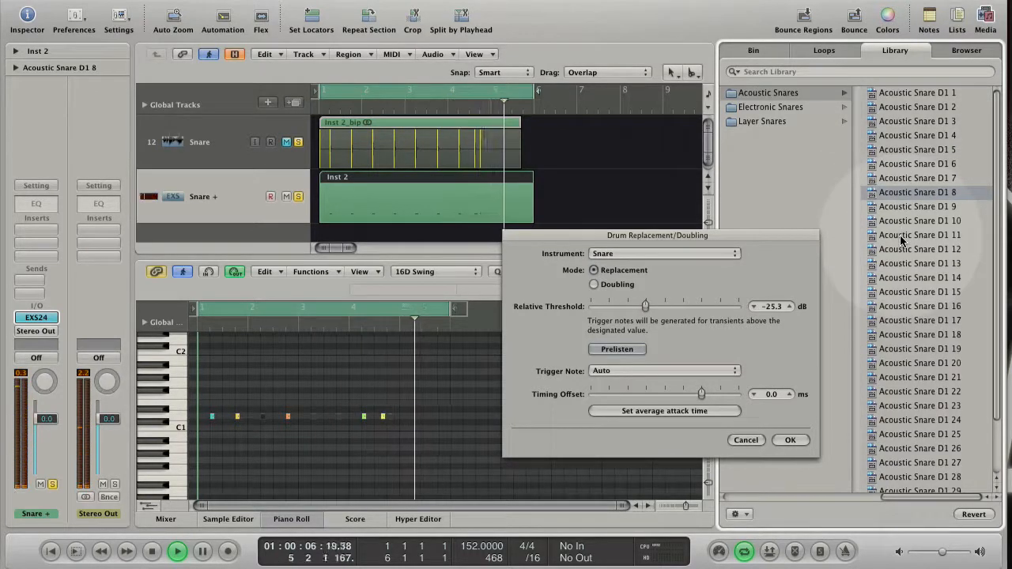
- Try Acoustic Snare D1 11, load D1 14, and set the trigger note to G0 (31) STICKS
left_click(919, 235)
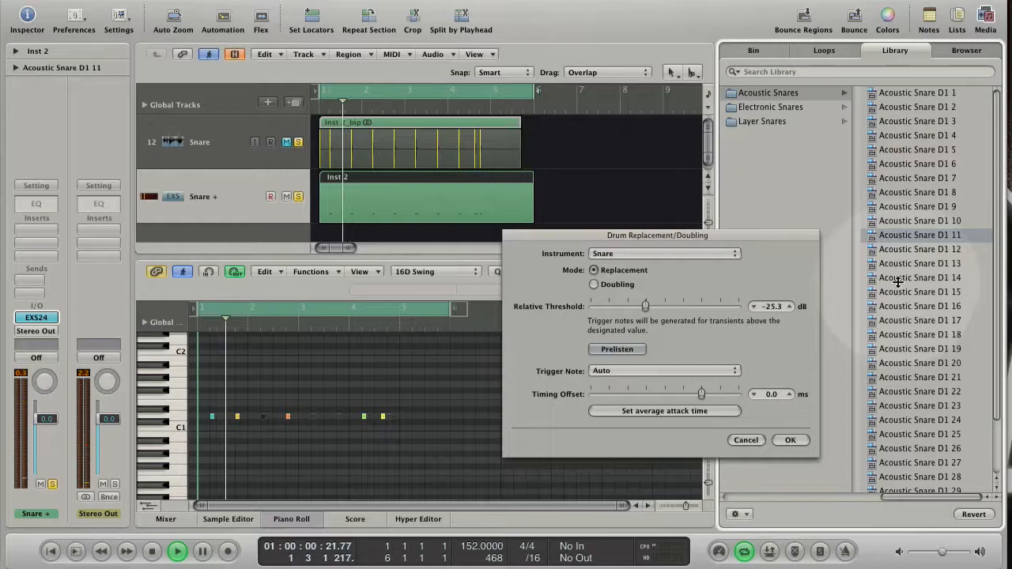
left_click(919, 277)
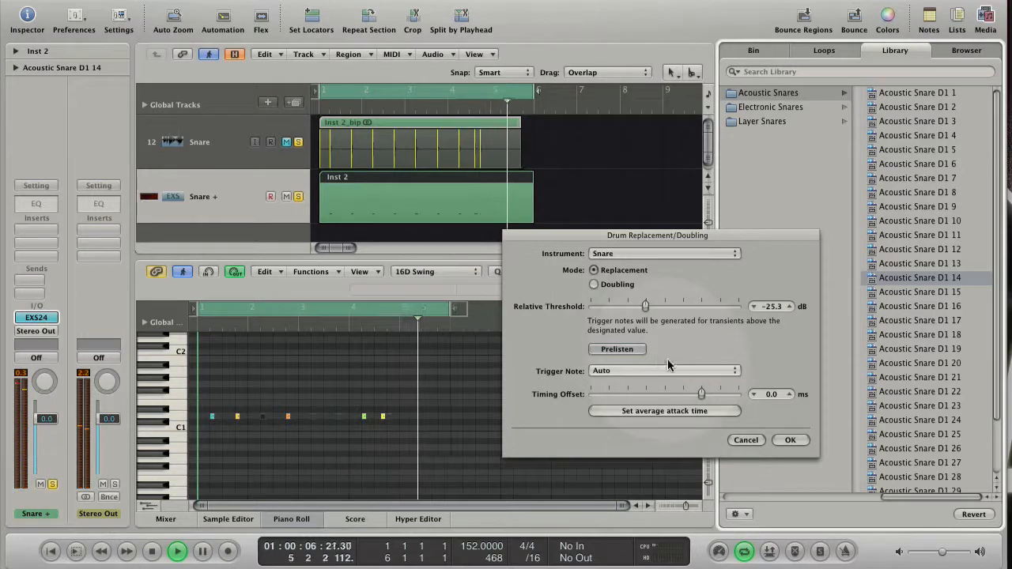
left_click(664, 370)
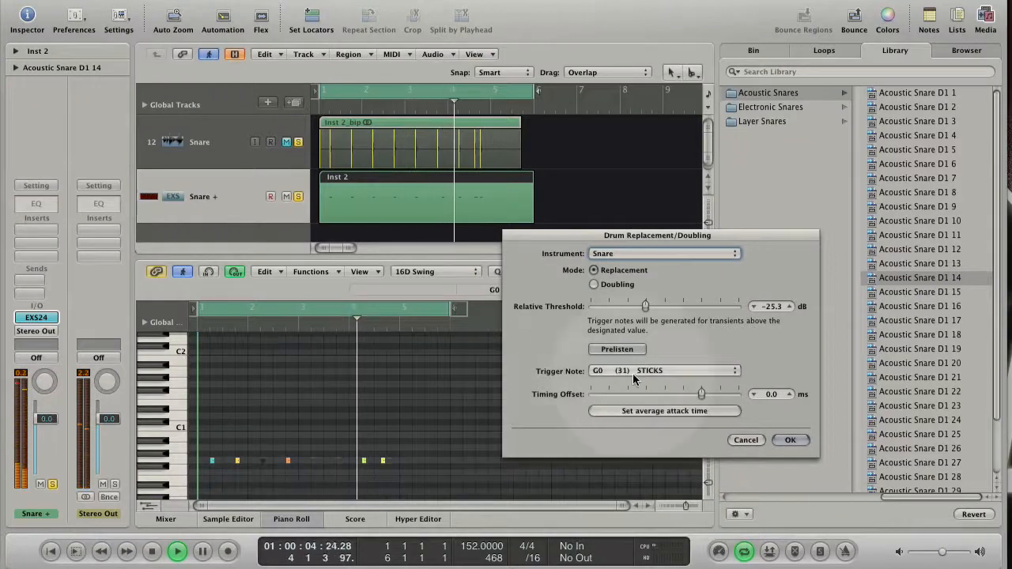
- Change the trigger note to D1 (38) SD 1
left_click(664, 370)
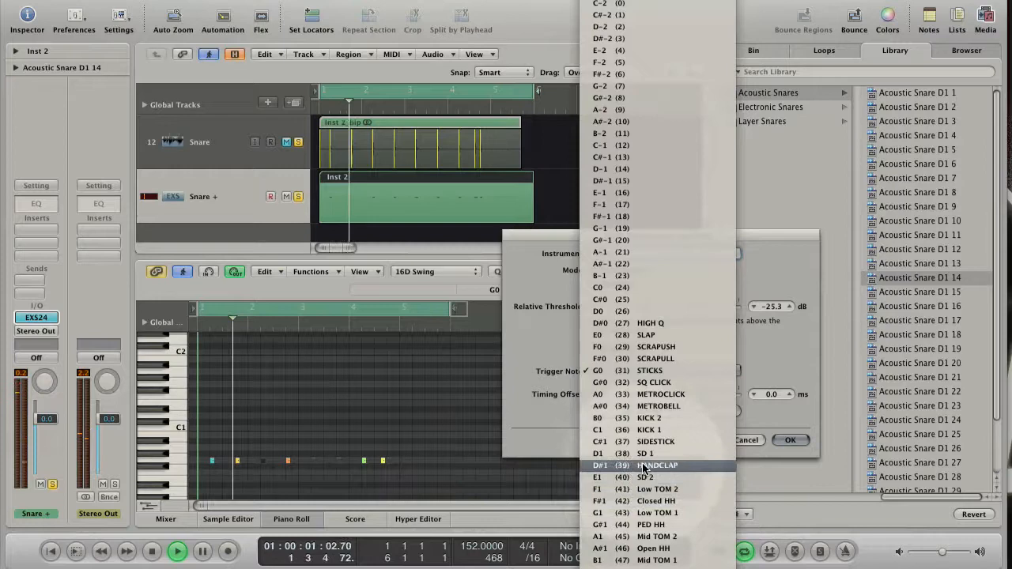
left_click(645, 453)
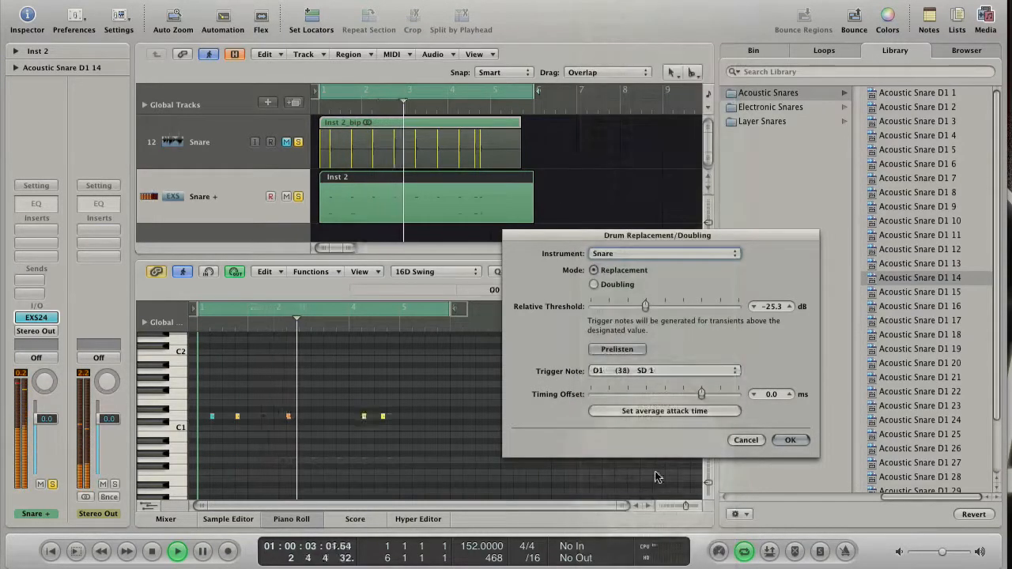
left_click(664, 370)
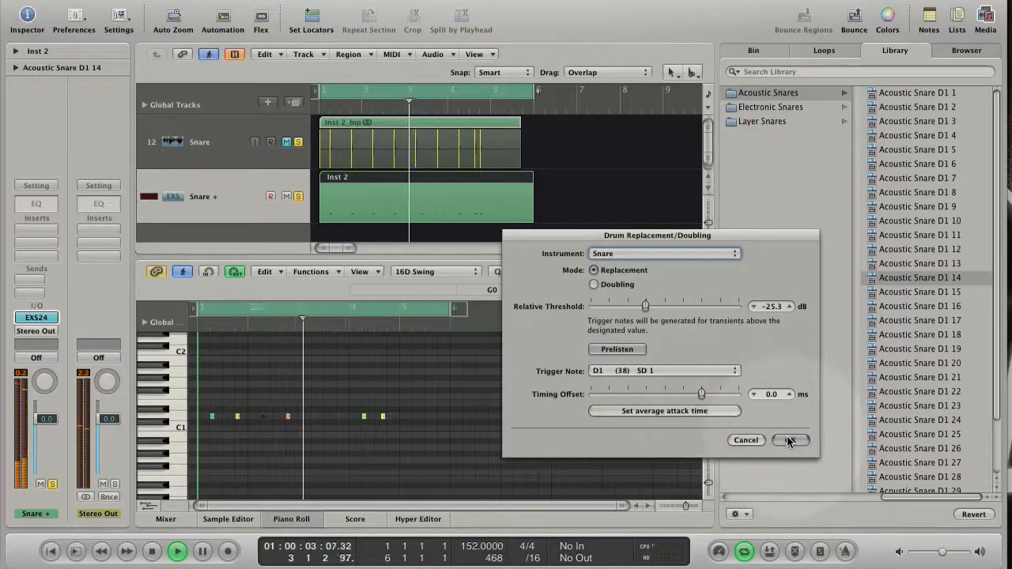
- Confirm Drum Replacement, then try Acoustic Snare D1 16 and load D1 17 on the EXS24 track
left_click(791, 441)
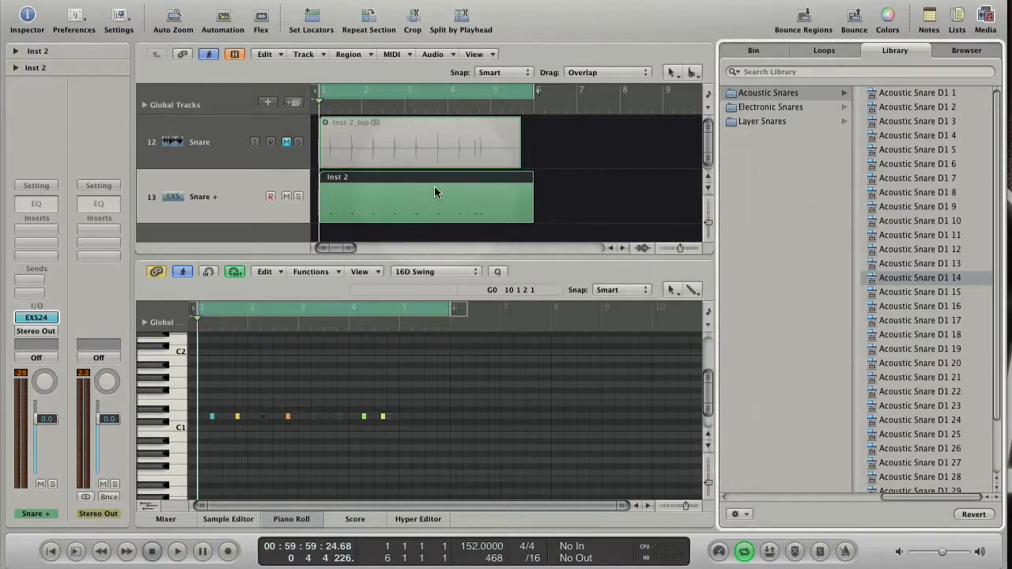
left_click(177, 551)
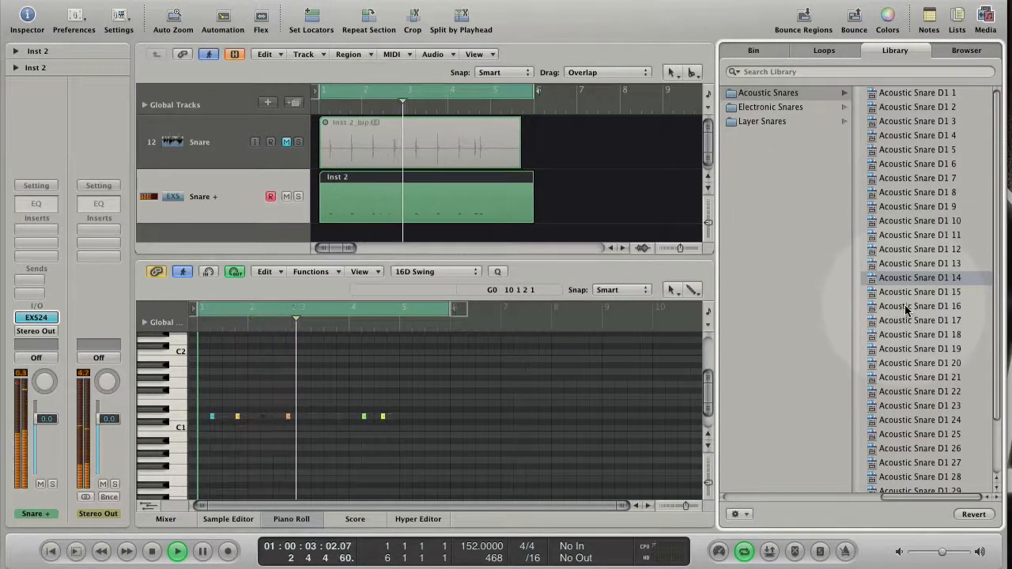
left_click(919, 306)
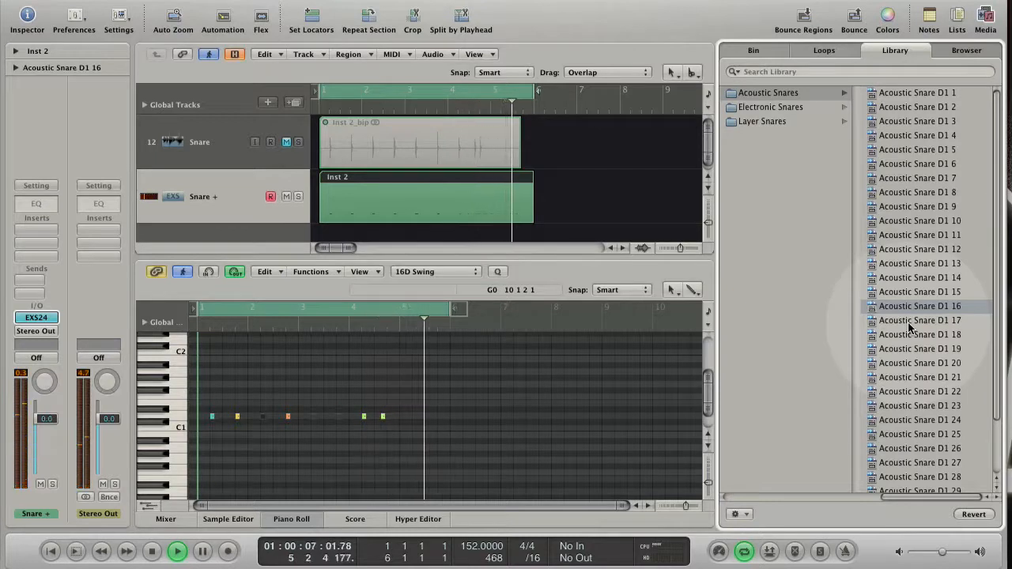
left_click(919, 321)
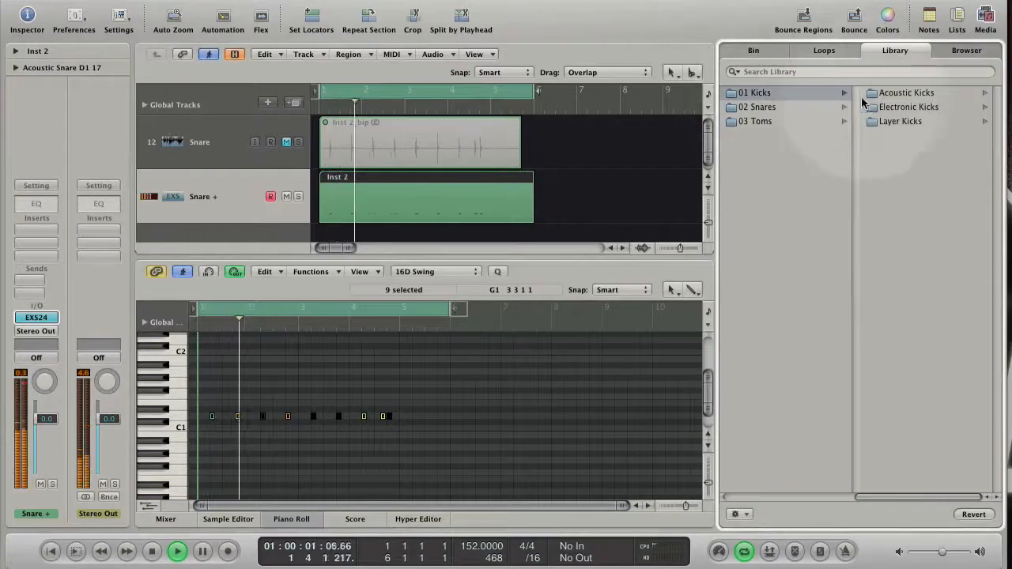
- Load Acoustic Kick C1 18 and move the trigger notes down to C#1
left_click(763, 92)
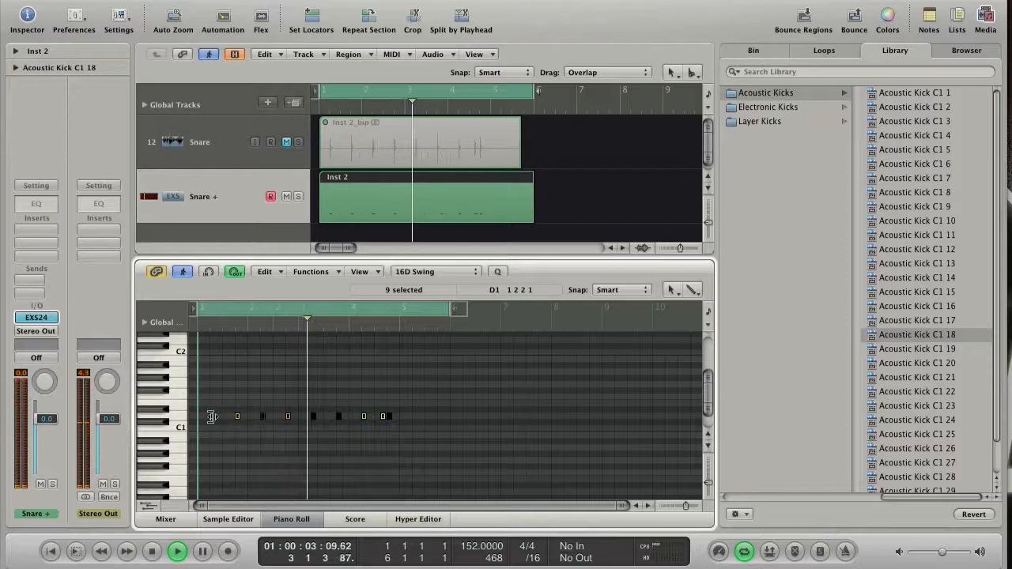
left_click_drag(212, 417, 212, 416)
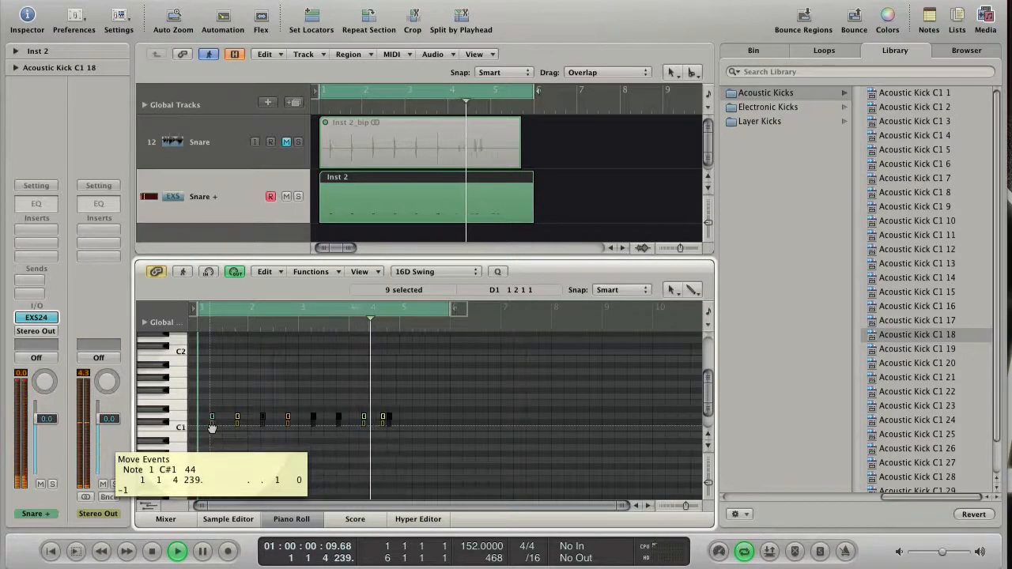